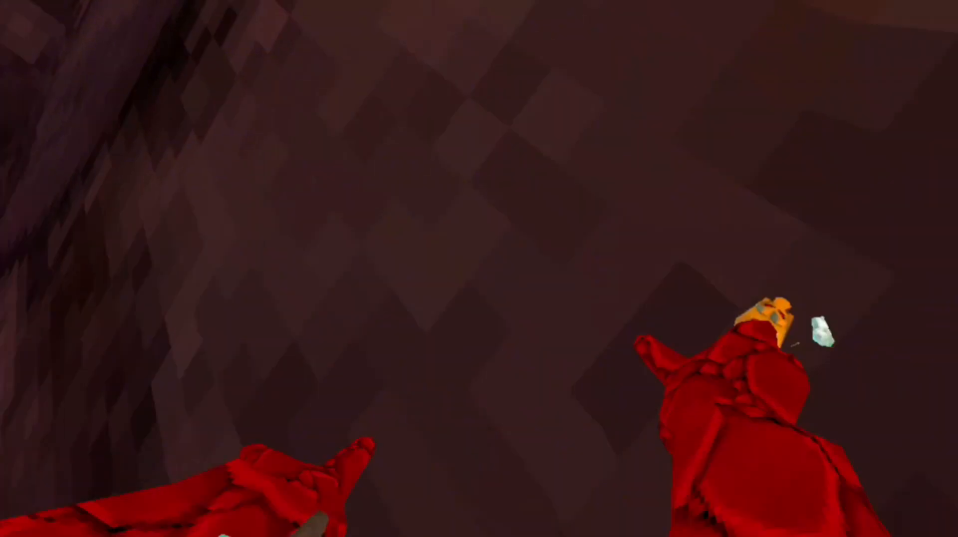
{"action": "mouse_move", "coordinate": [479, 268]}
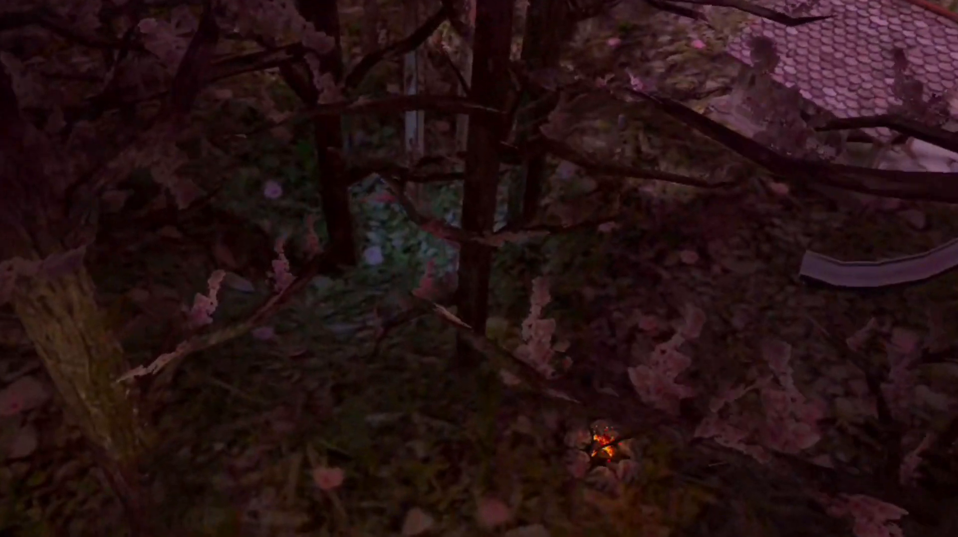
{"action": "mouse_move", "coordinate": [478, 268]}
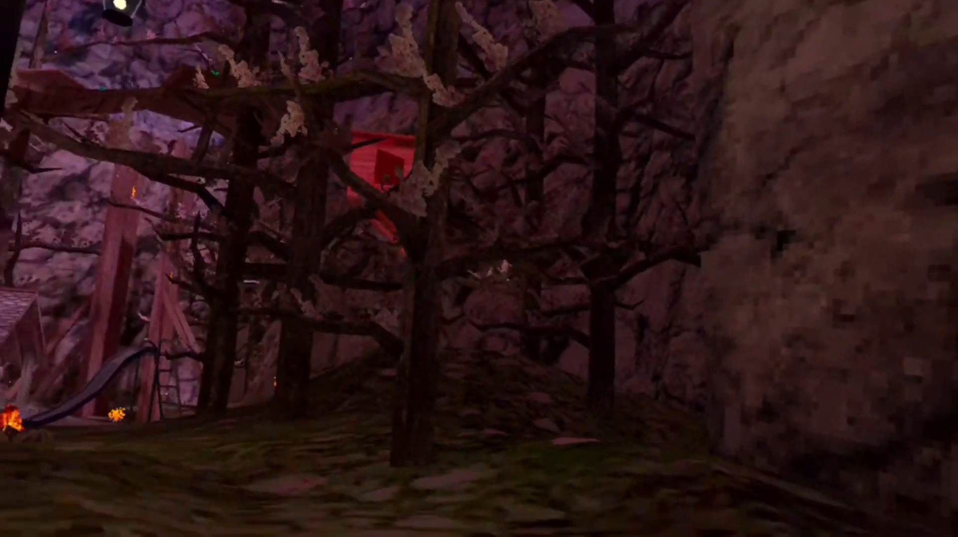